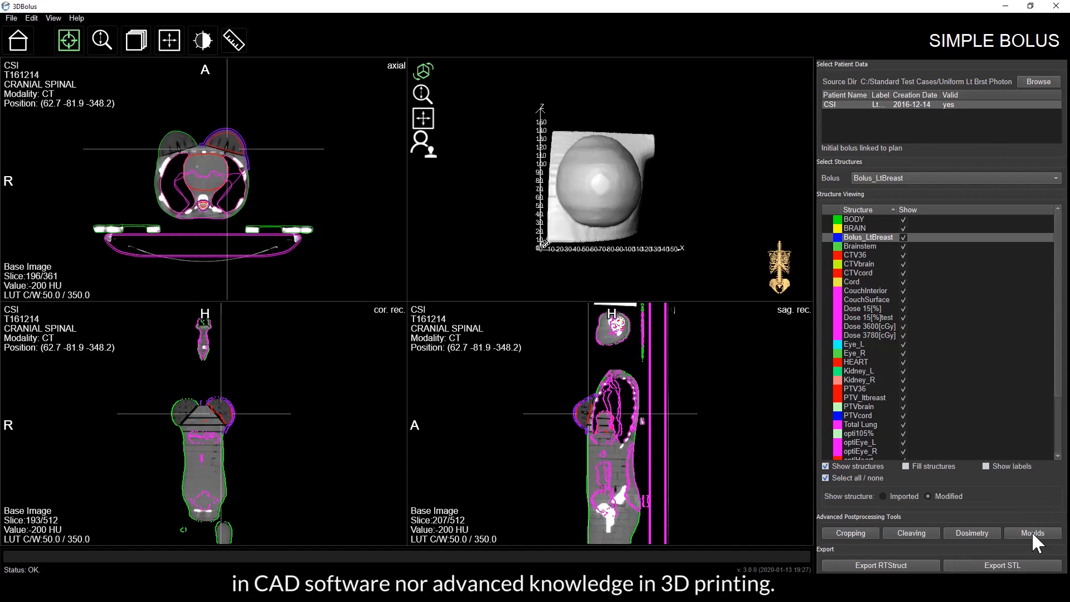
- Generate a shell mould of the left-breast bolus, crop its pouring hole, and split it into two halves
{"action": "left_click", "coordinate": [1033, 533]}
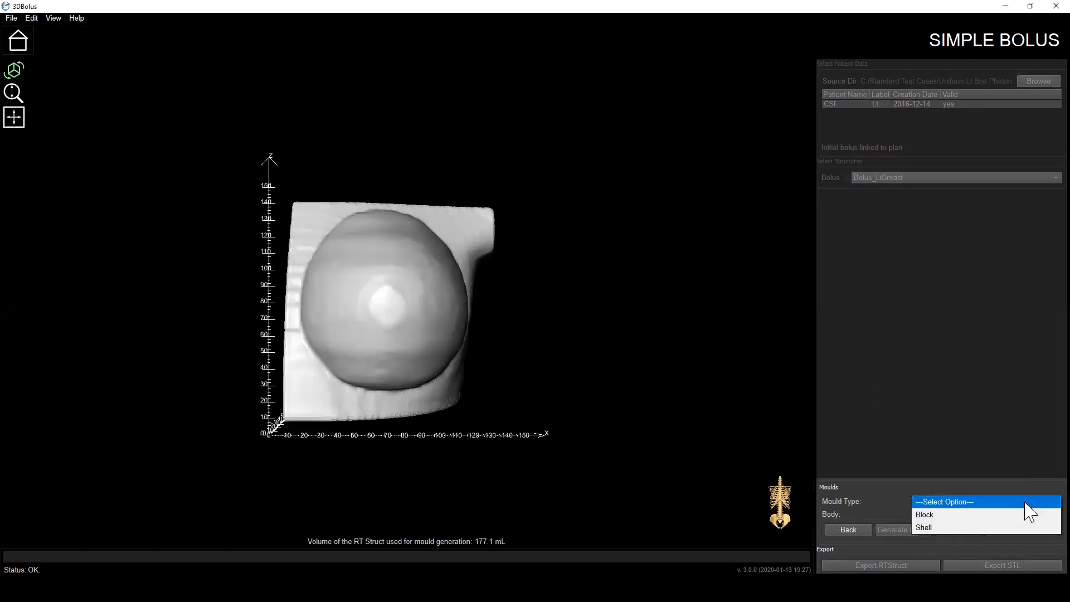
{"action": "left_click", "coordinate": [925, 514]}
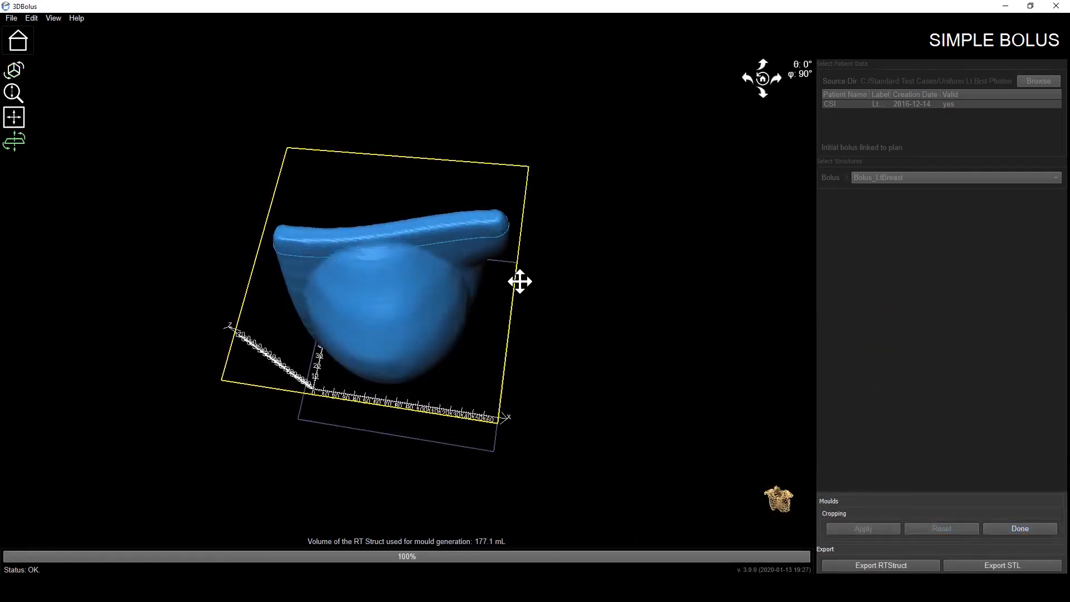
{"action": "left_click", "coordinate": [862, 528]}
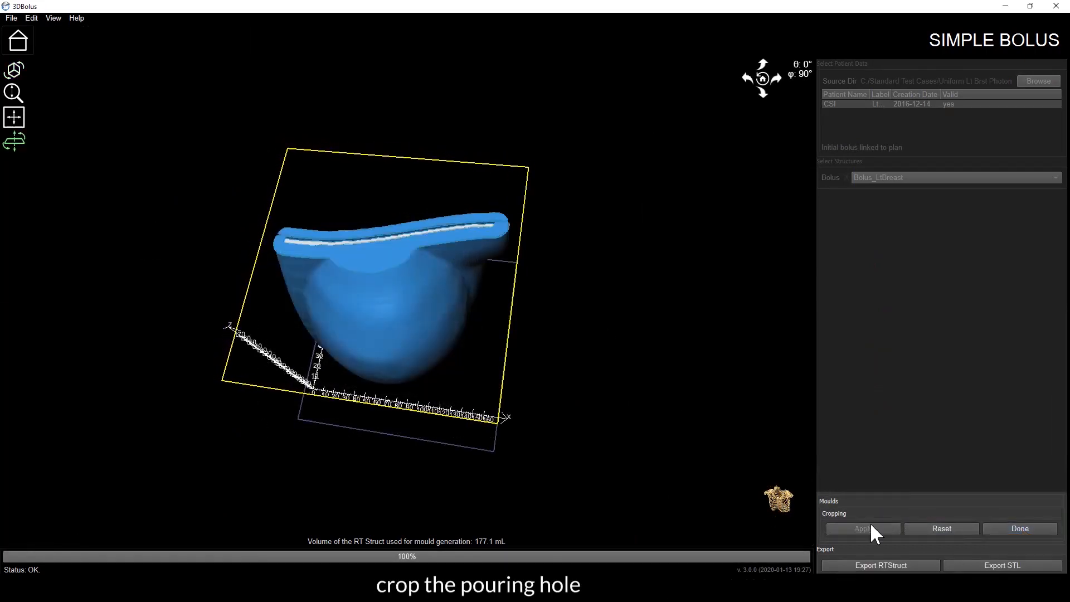
{"action": "left_click", "coordinate": [862, 528]}
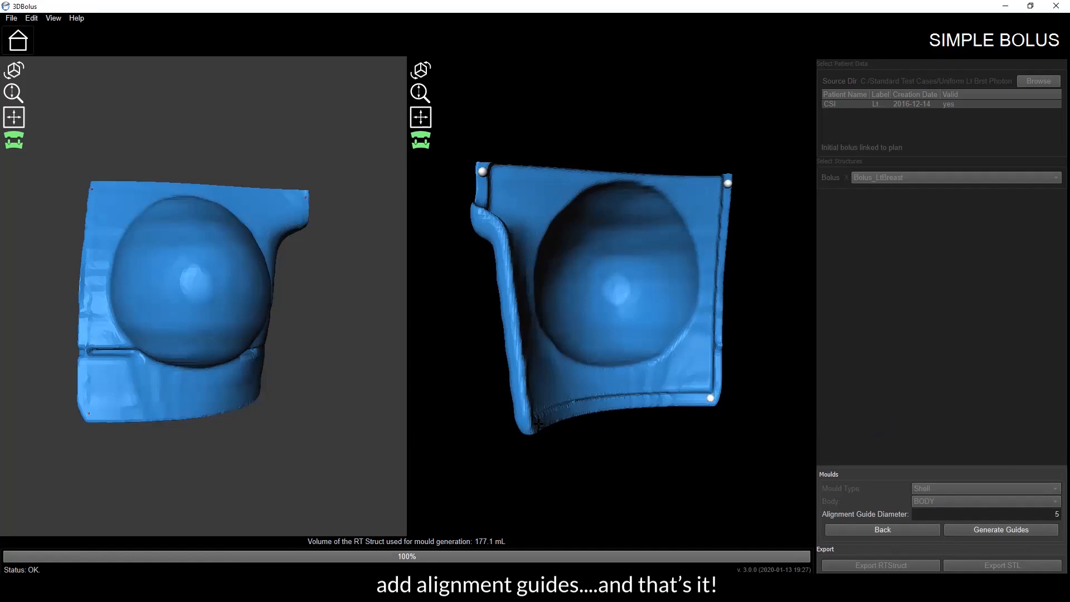